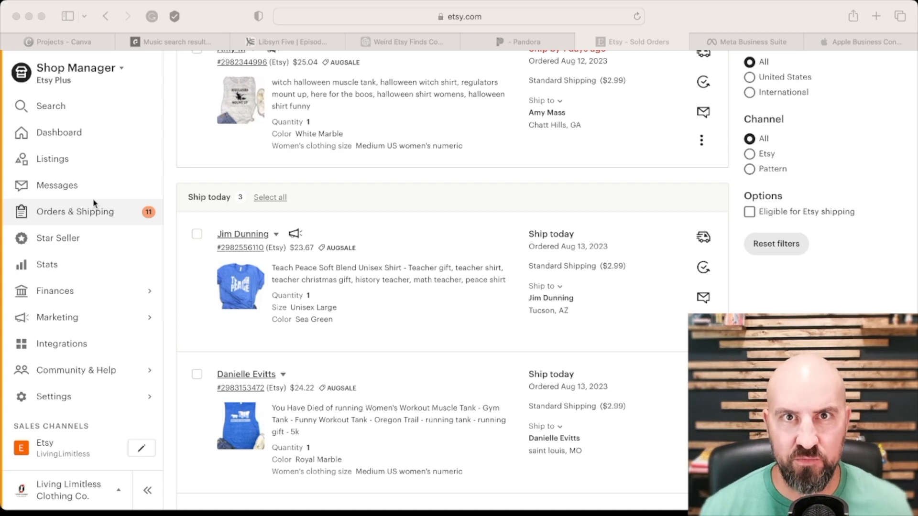
pyautogui.moveTo(367, 191)
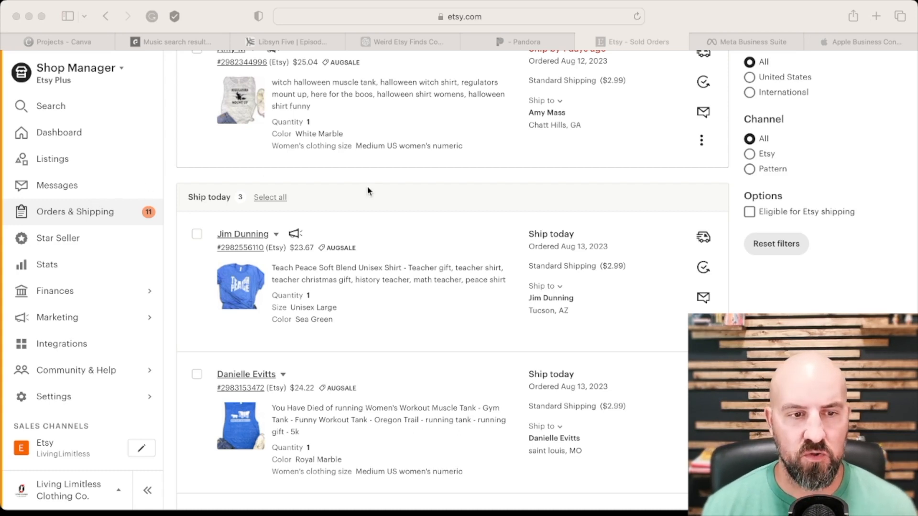
pyautogui.moveTo(827, 180)
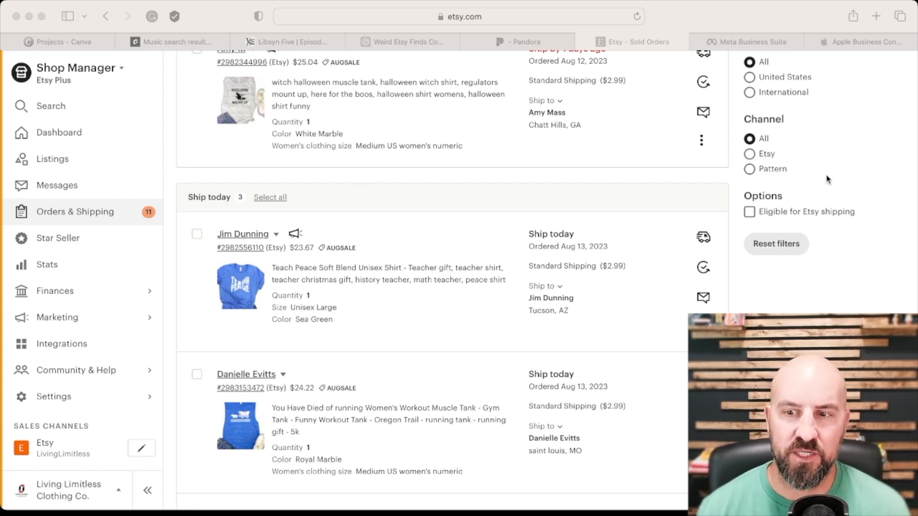
pyautogui.scroll(3)
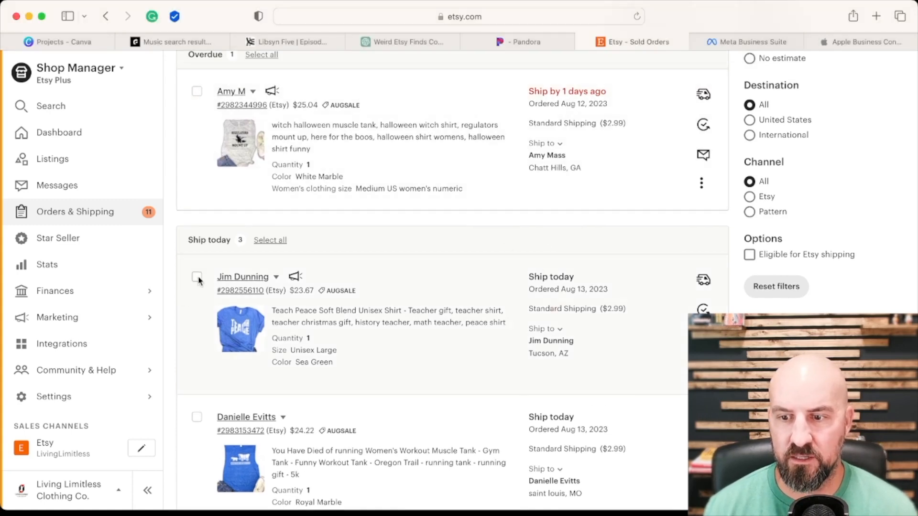
pyautogui.click(198, 279)
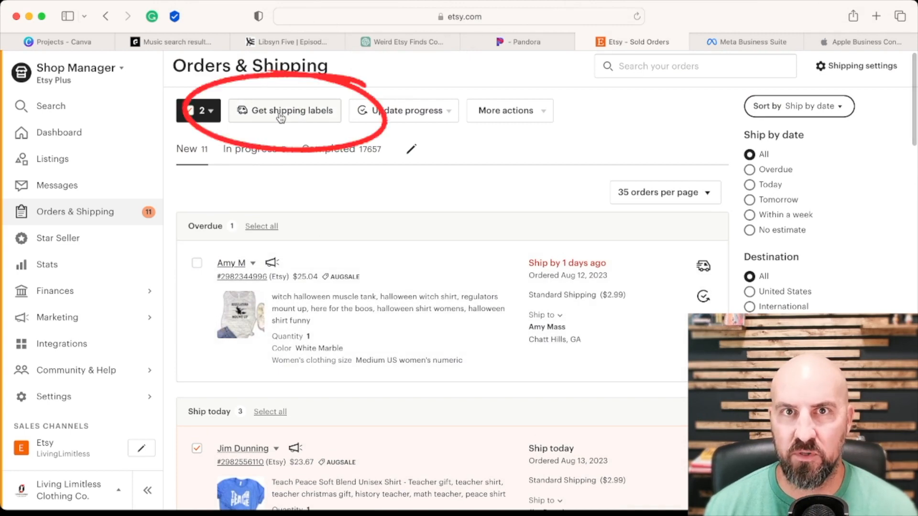
pyautogui.click(284, 110)
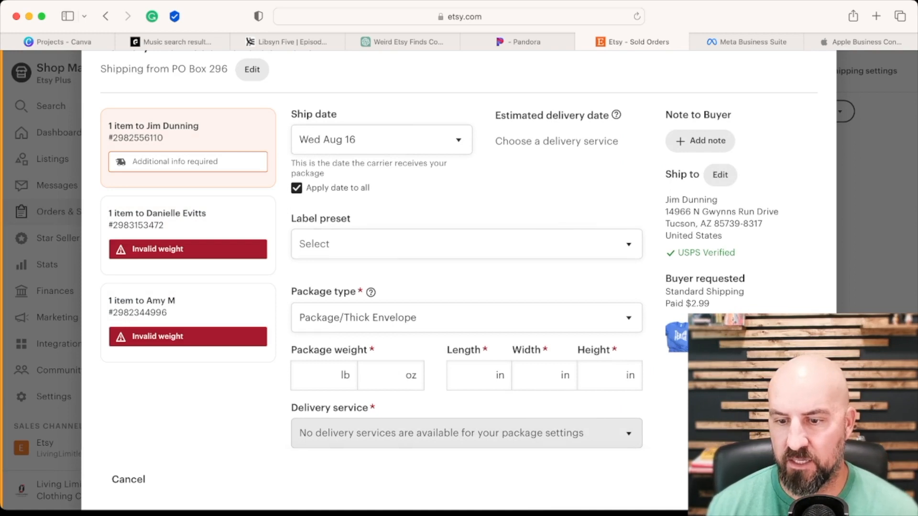
pyautogui.moveTo(535, 459)
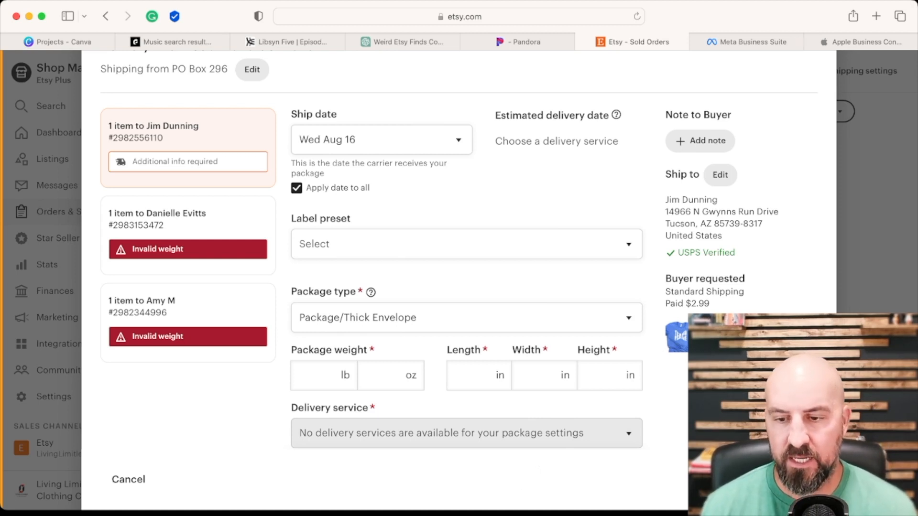
pyautogui.click(128, 479)
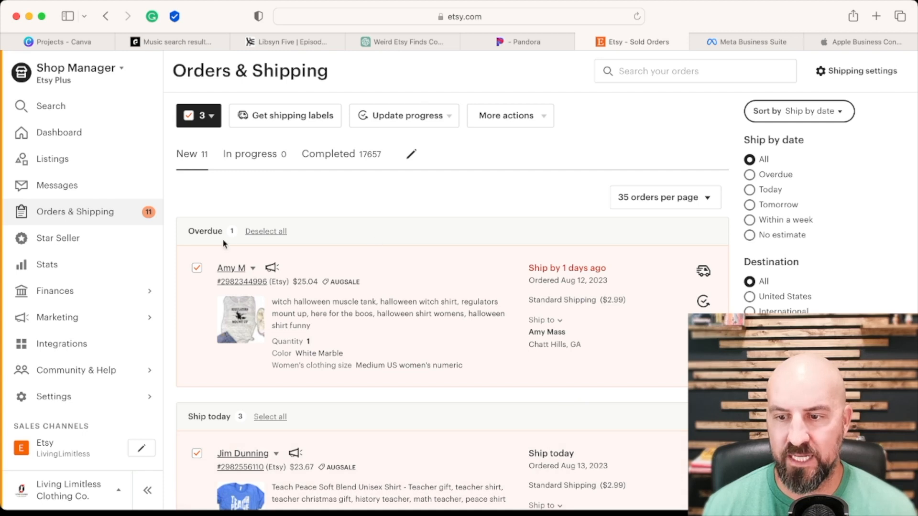
pyautogui.scroll(-3)
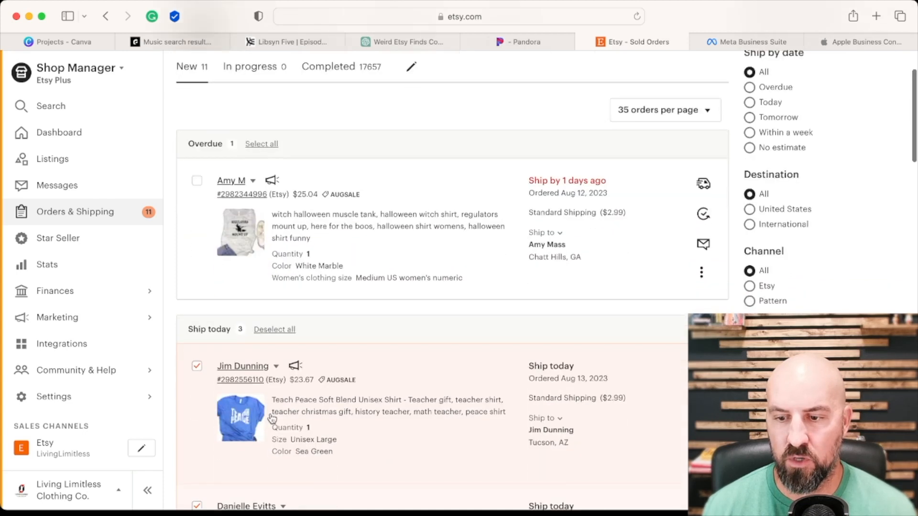
pyautogui.scroll(-3)
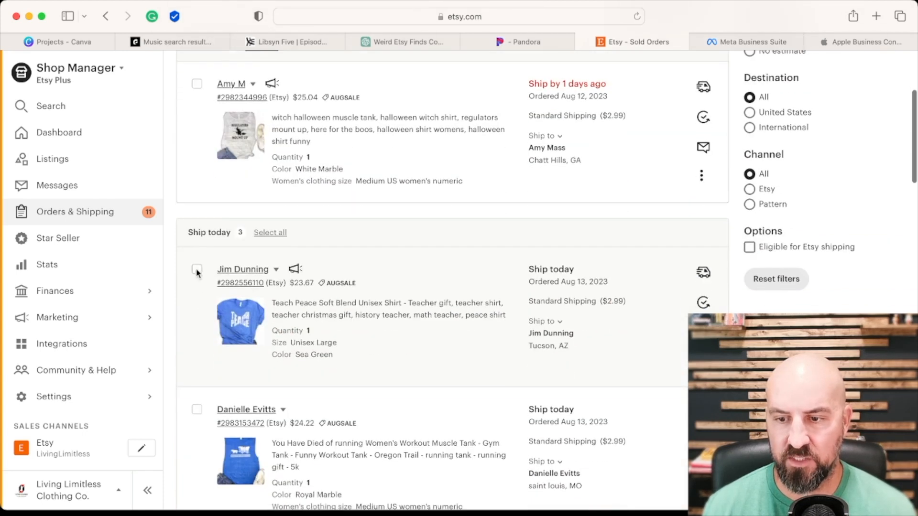
pyautogui.click(197, 269)
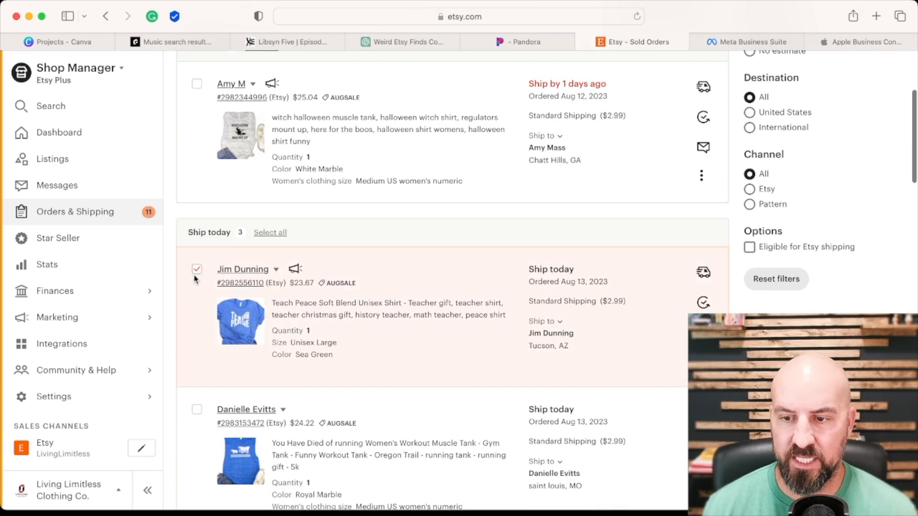
pyautogui.scroll(3)
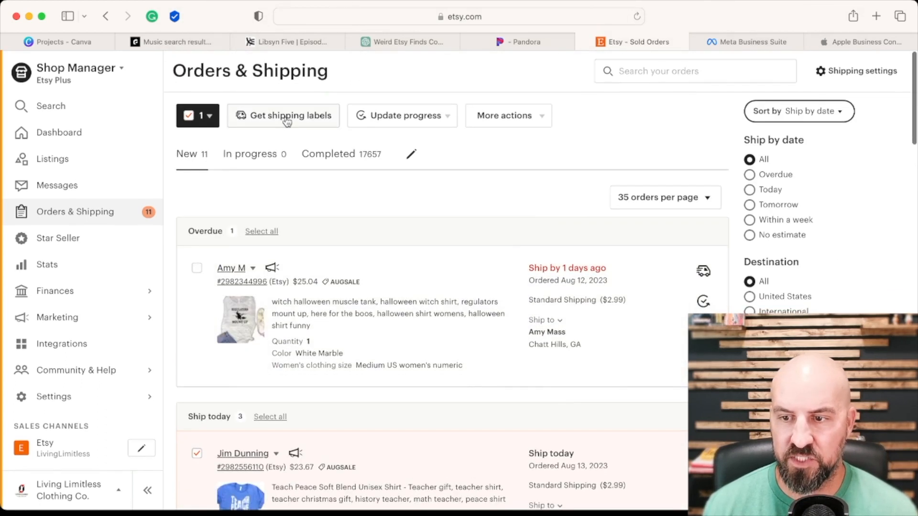
pyautogui.scroll(-3)
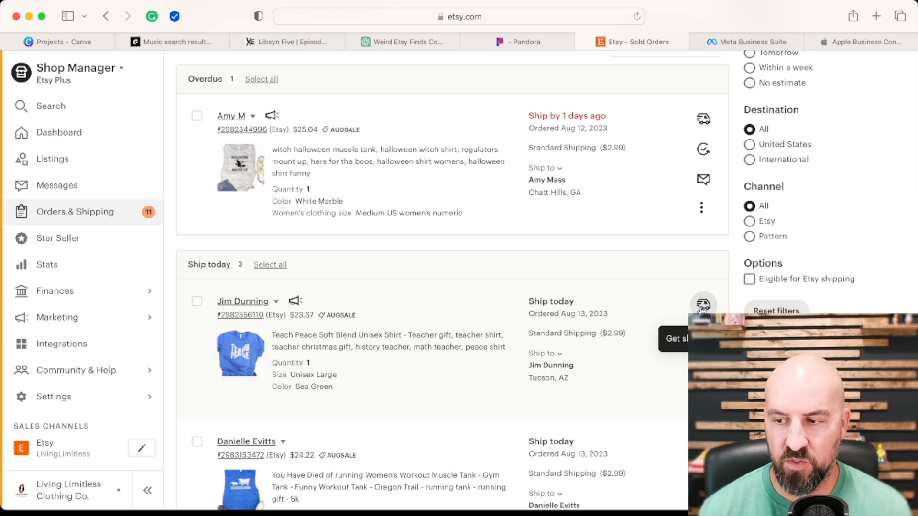
pyautogui.click(702, 306)
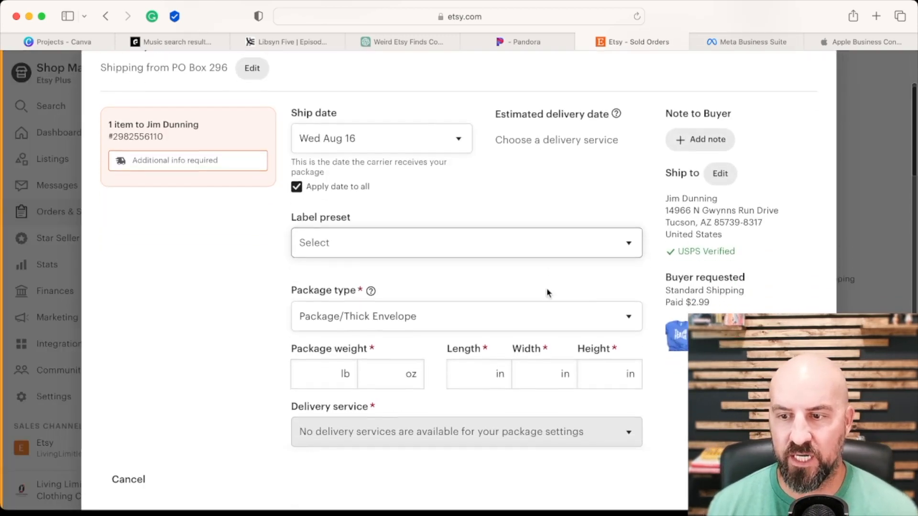
pyautogui.scroll(-3)
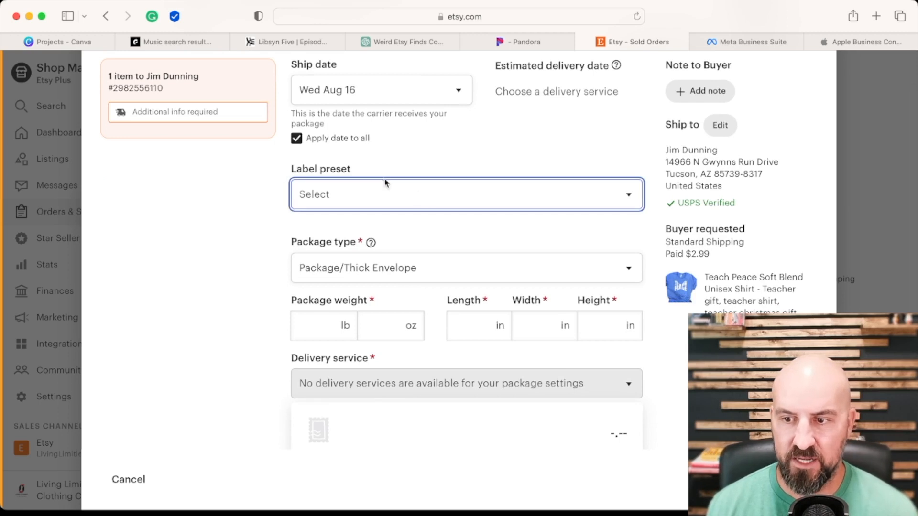
pyautogui.moveTo(324, 209)
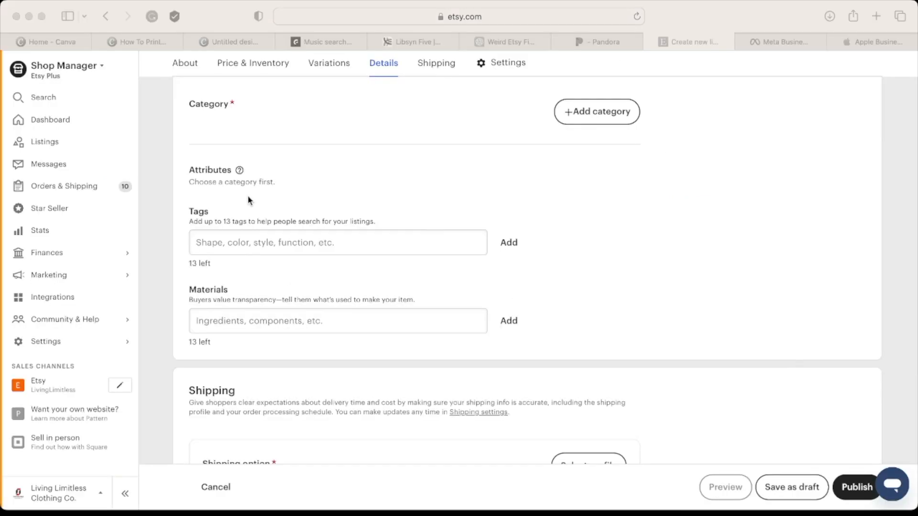
# Add item weight and size fields to the listing draft and select Length
pyautogui.scroll(-3)
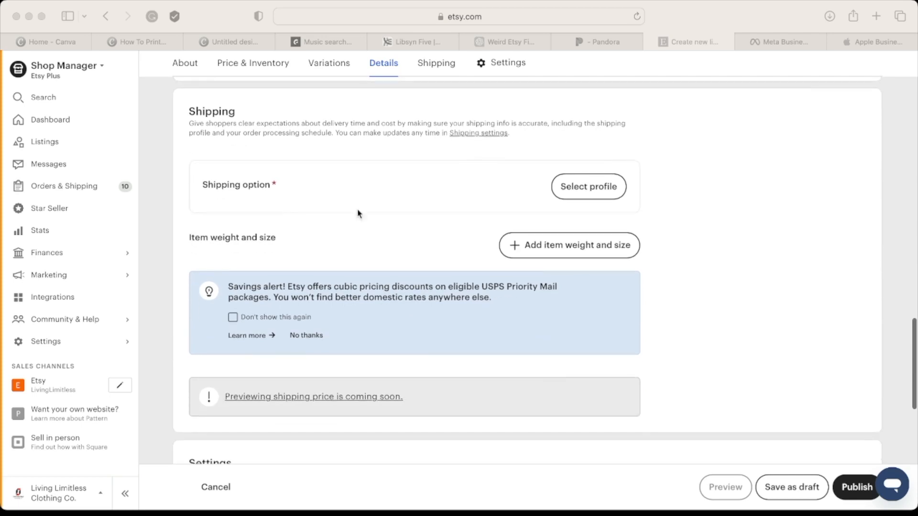
pyautogui.click(568, 244)
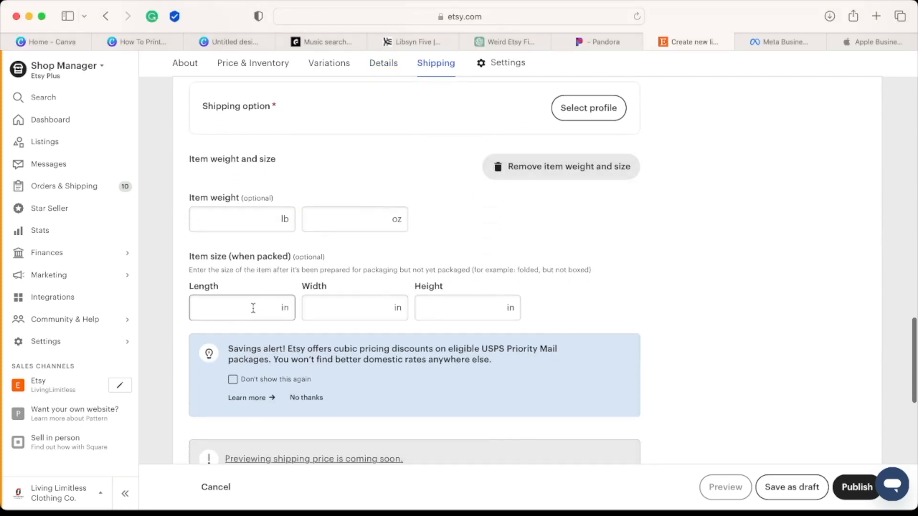
pyautogui.click(467, 308)
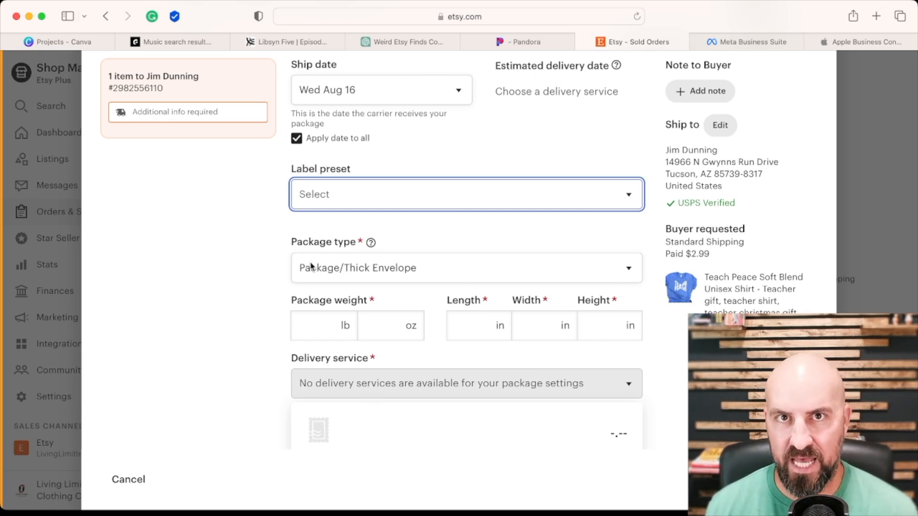
pyautogui.moveTo(311, 259)
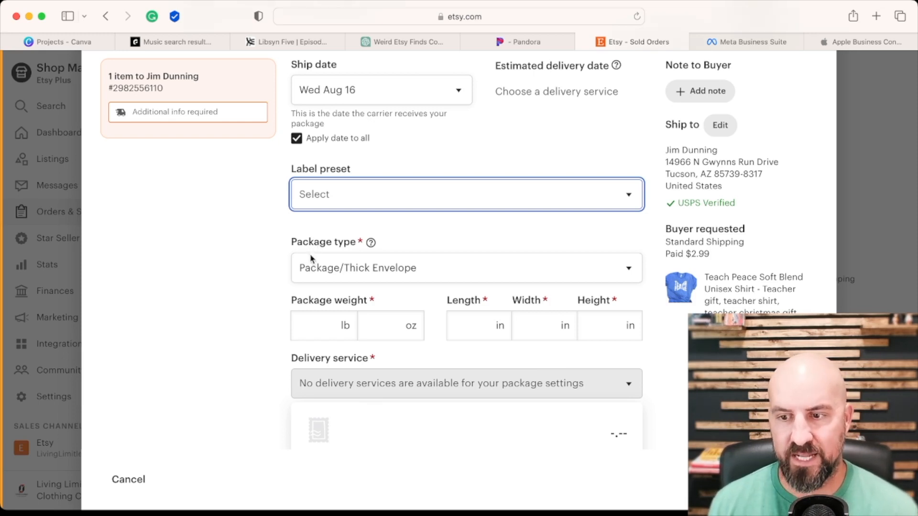
pyautogui.moveTo(233, 269)
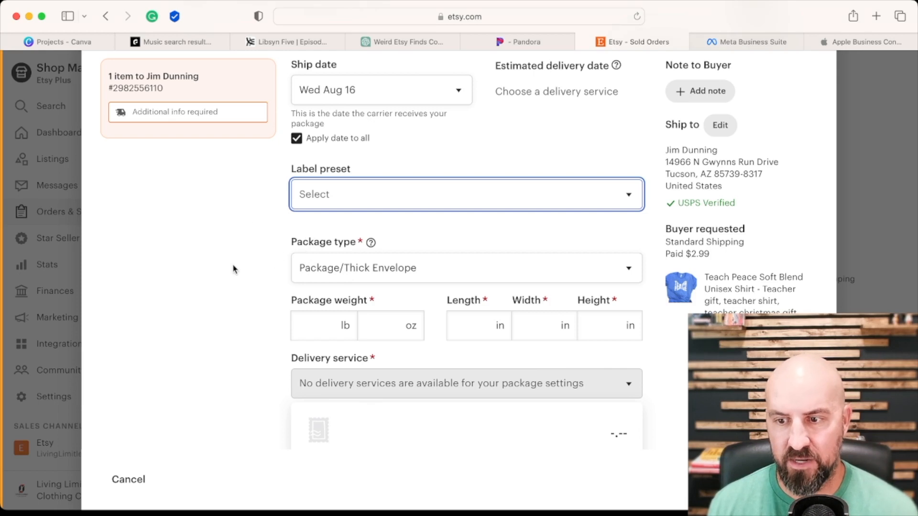
pyautogui.moveTo(247, 237)
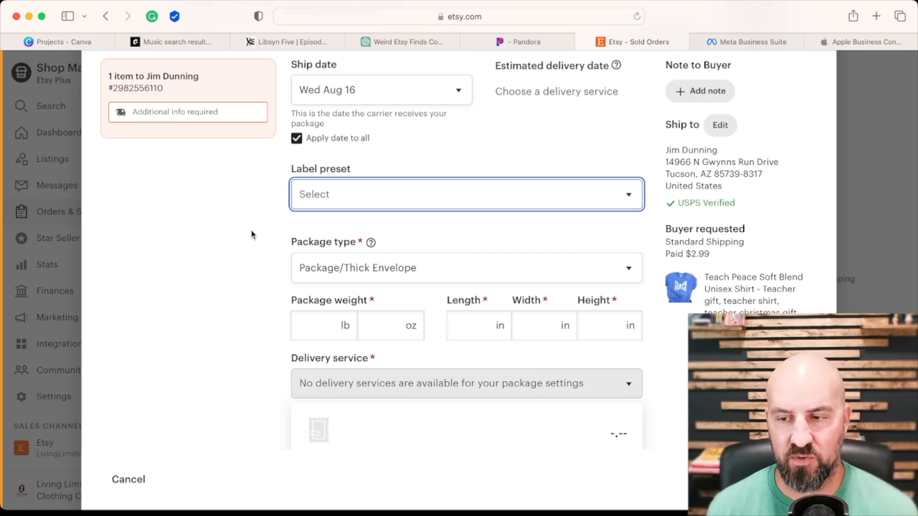
pyautogui.moveTo(253, 227)
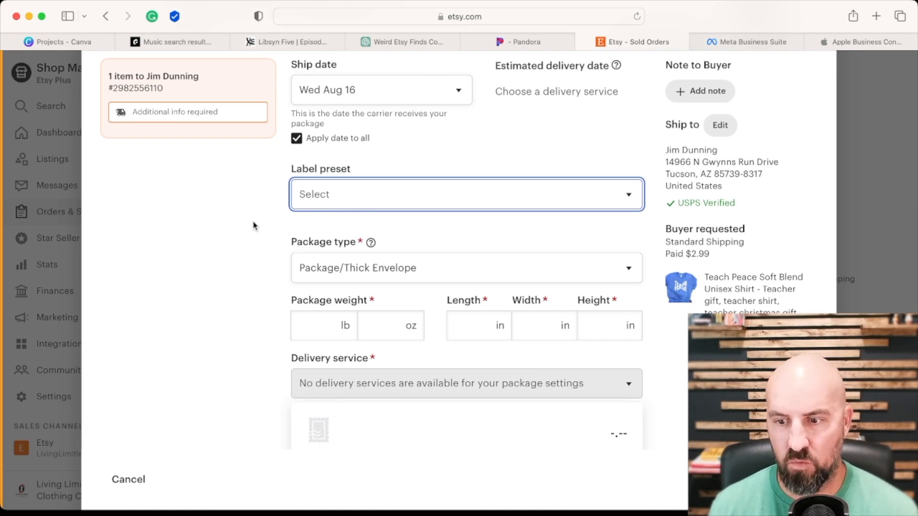
pyautogui.moveTo(320, 235)
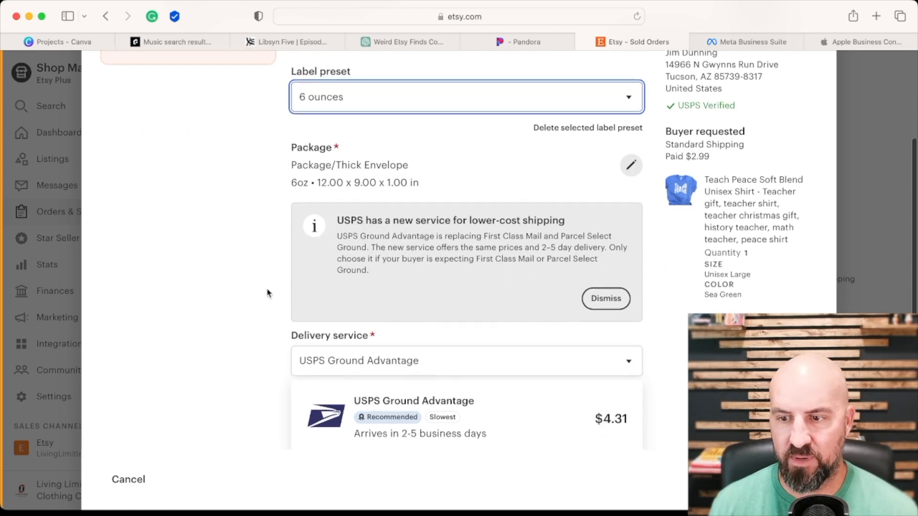
pyautogui.scroll(-3)
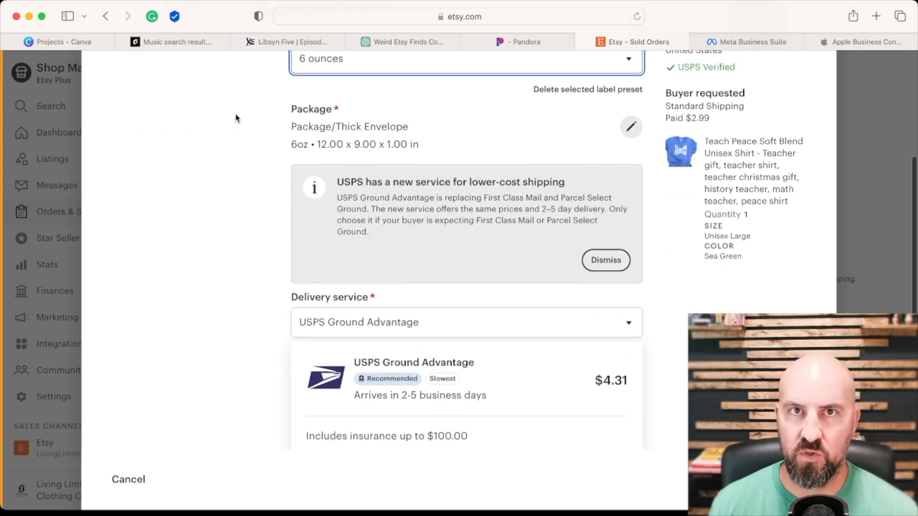
pyautogui.click(631, 128)
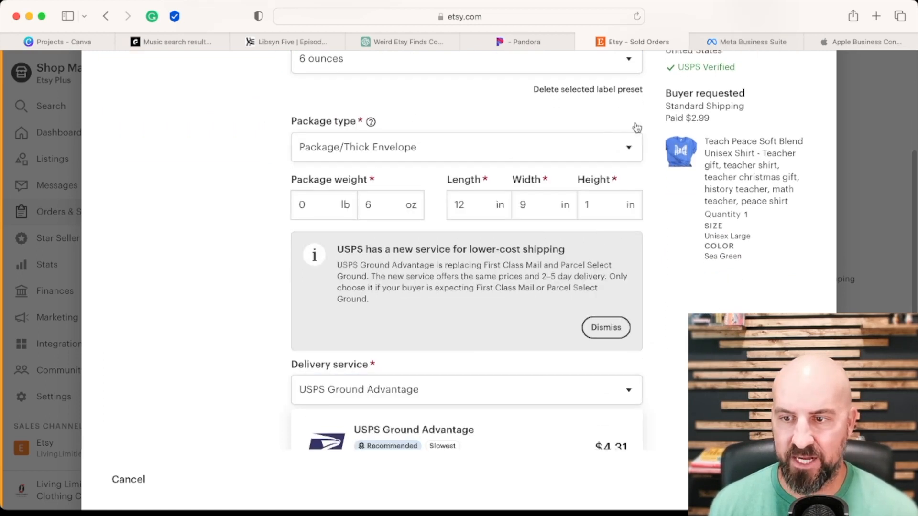
pyautogui.click(388, 205)
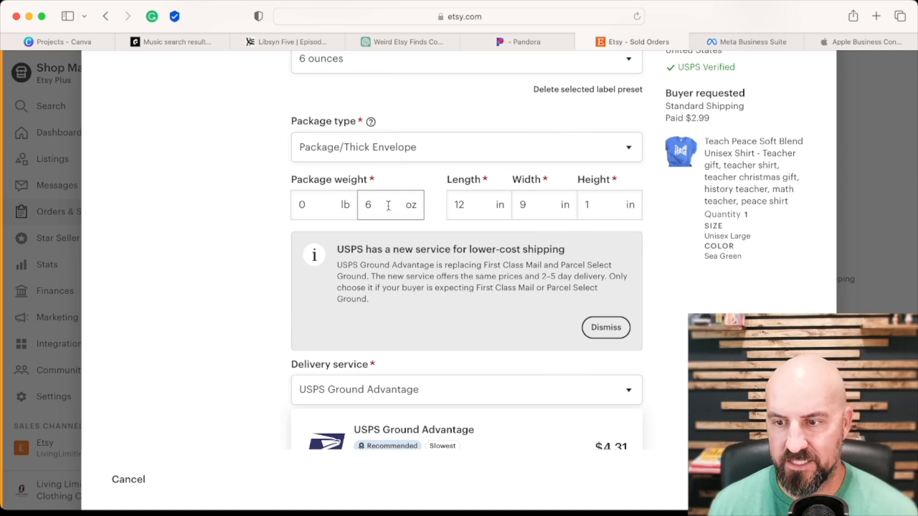
pyautogui.click(543, 205)
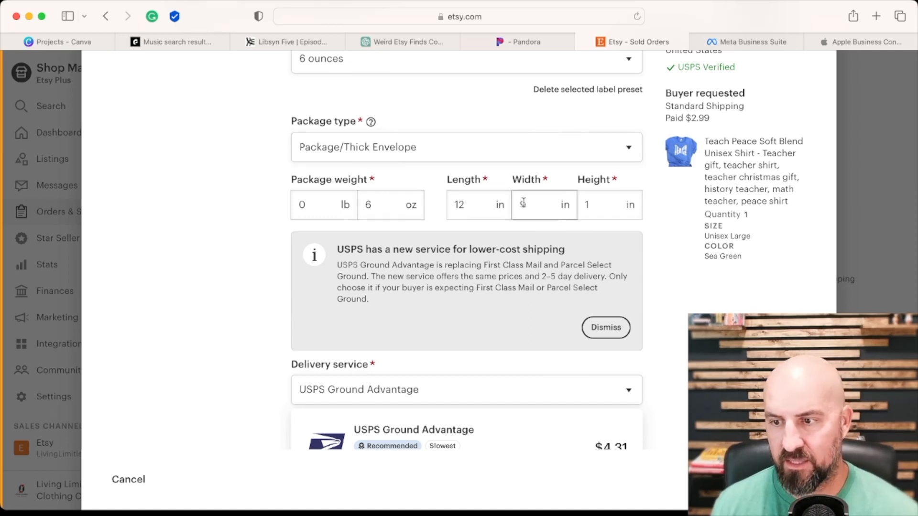
pyautogui.scroll(-3)
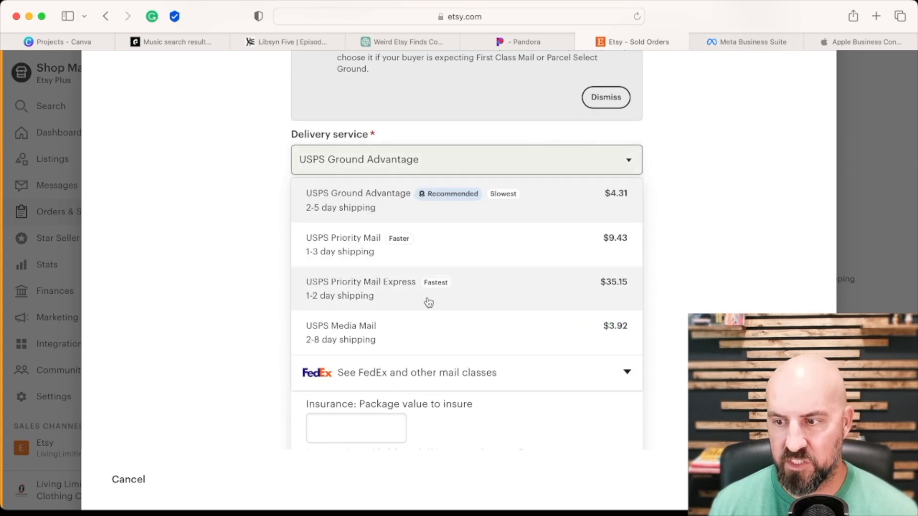
pyautogui.moveTo(430, 276)
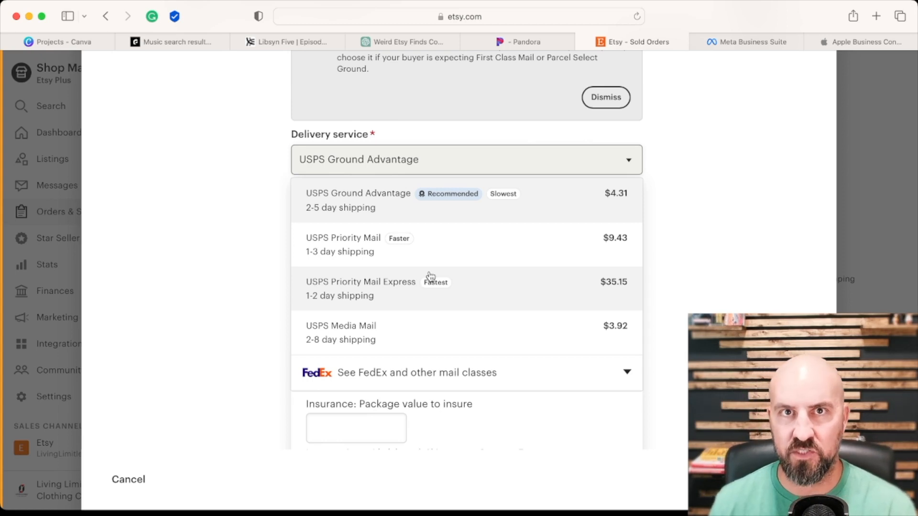
pyautogui.moveTo(425, 244)
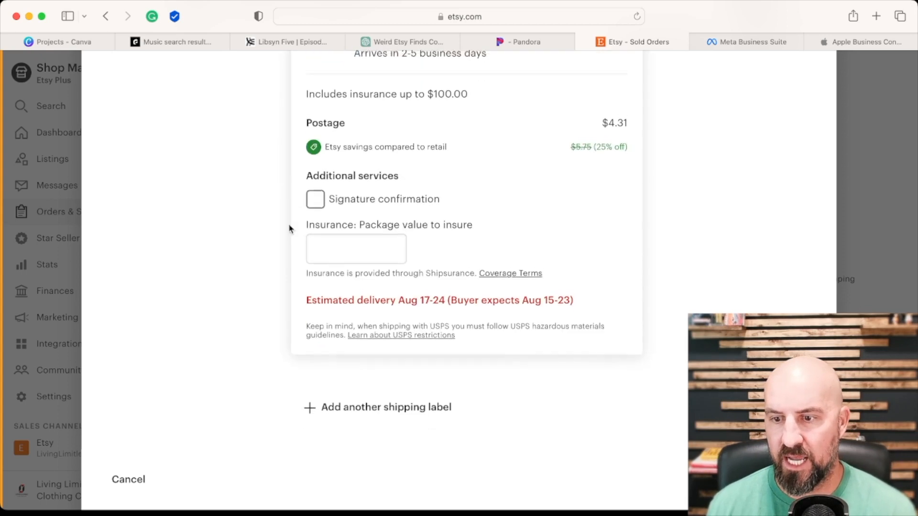
# Switch the label preset to 5 ounces and keep USPS Ground Advantage at $4.31
pyautogui.scroll(3)
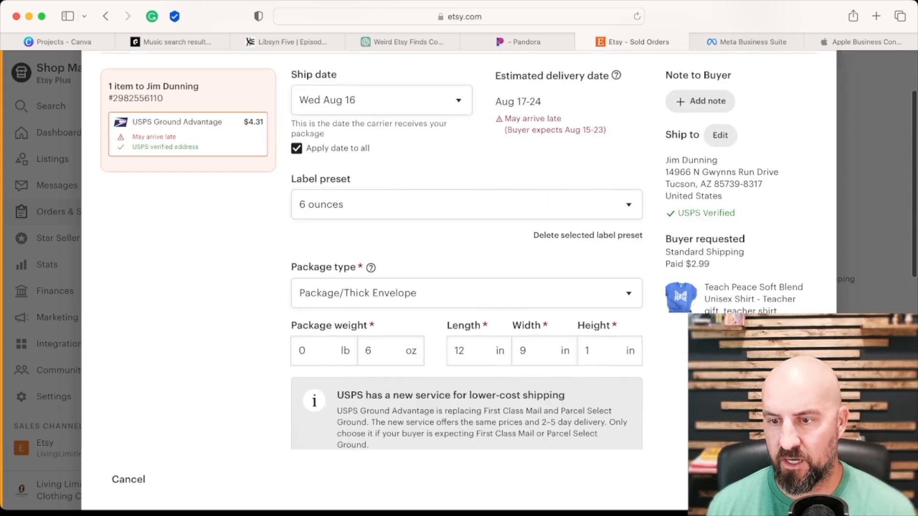
pyautogui.scroll(-3)
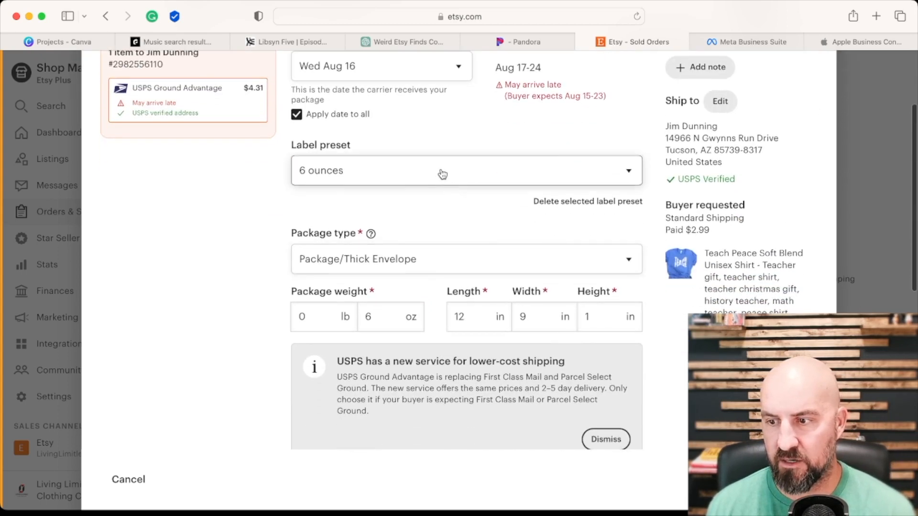
pyautogui.click(465, 170)
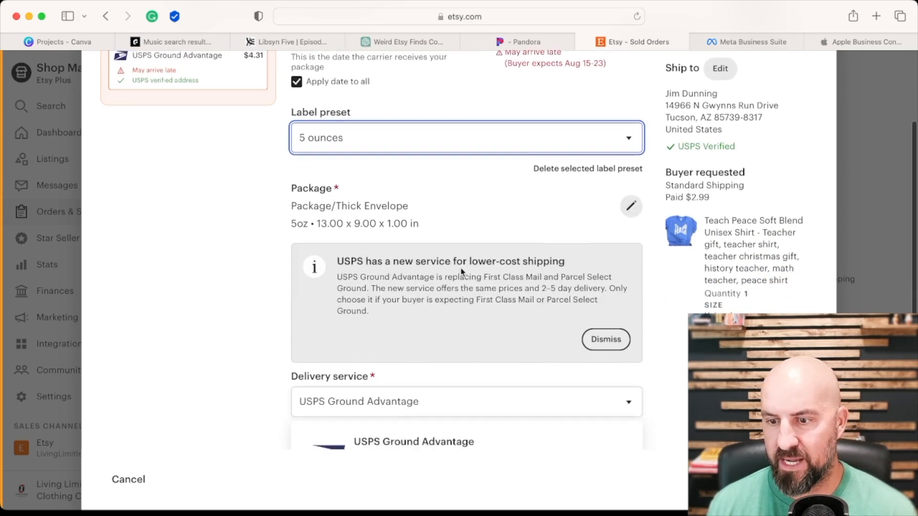
pyautogui.scroll(-3)
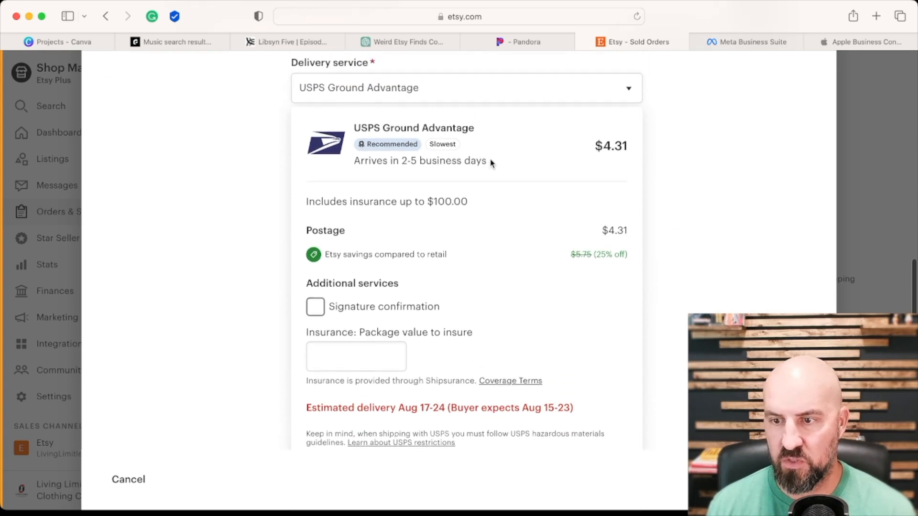
pyautogui.click(465, 87)
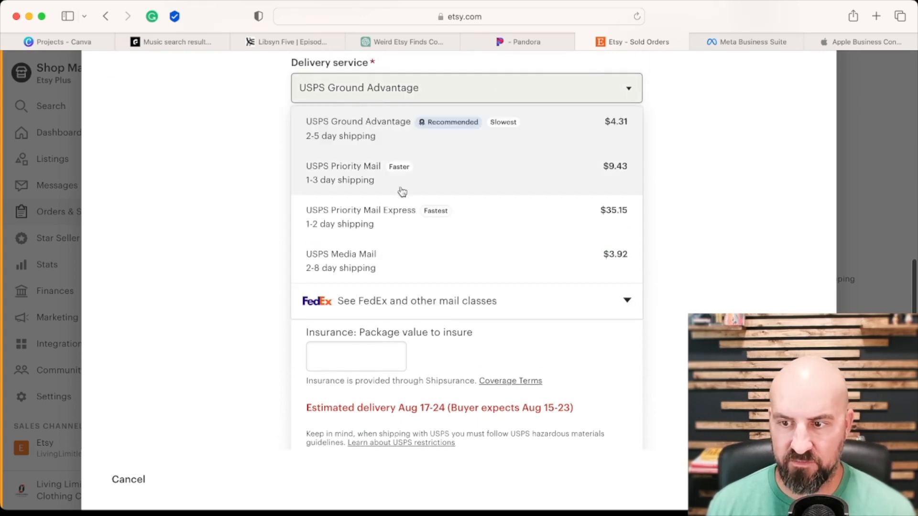
pyautogui.moveTo(365, 215)
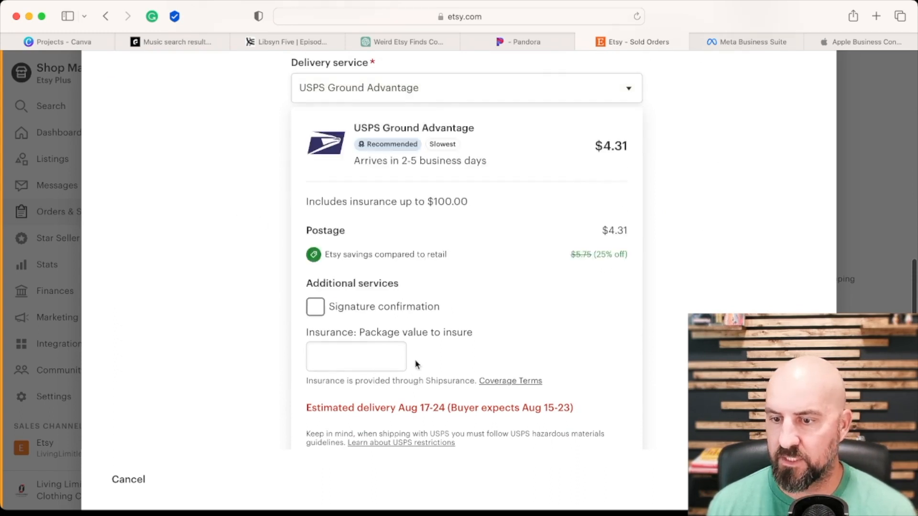
pyautogui.scroll(-3)
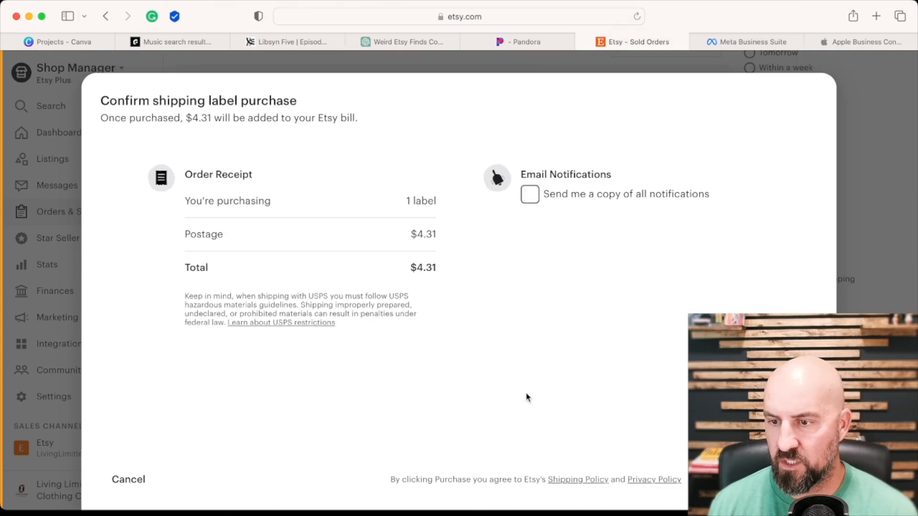
pyautogui.moveTo(473, 211)
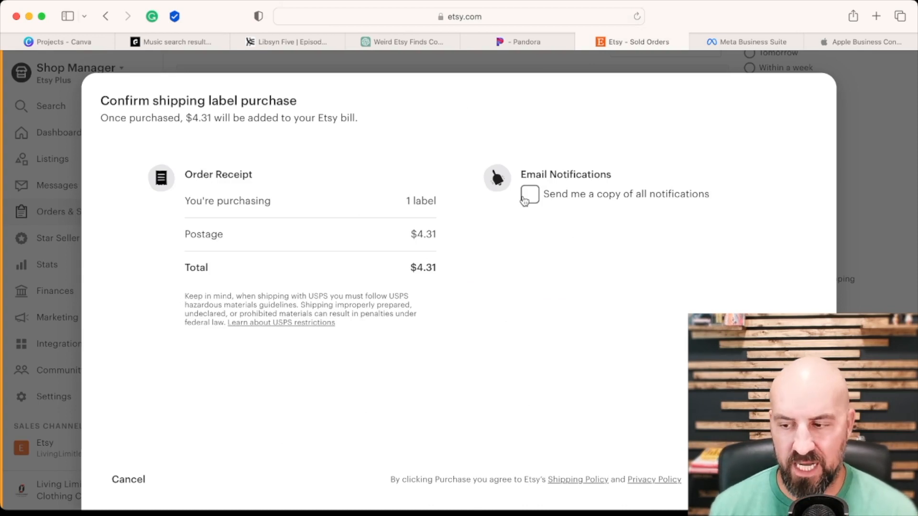
pyautogui.moveTo(524, 200)
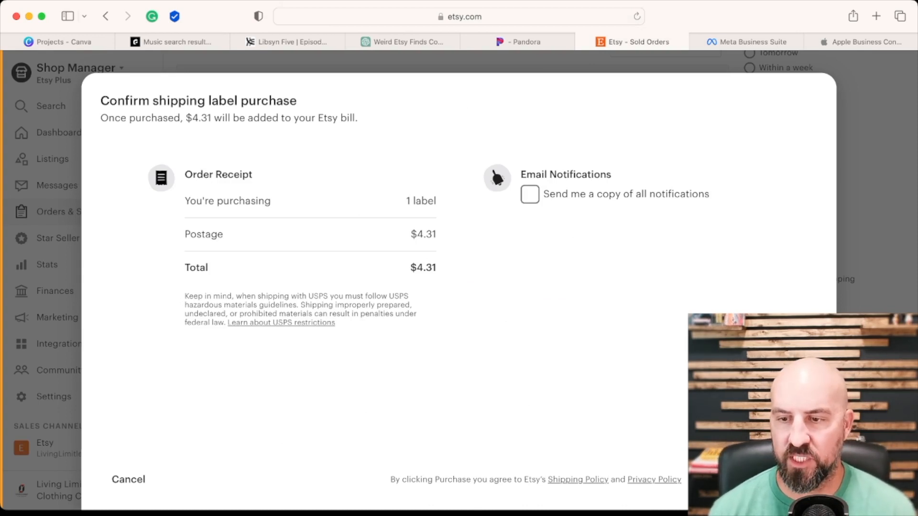
pyautogui.moveTo(605, 390)
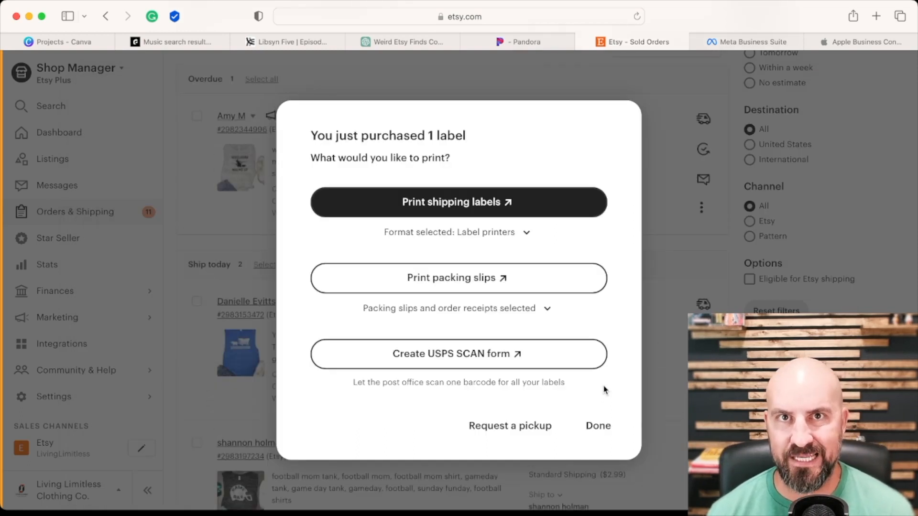
pyautogui.moveTo(576, 278)
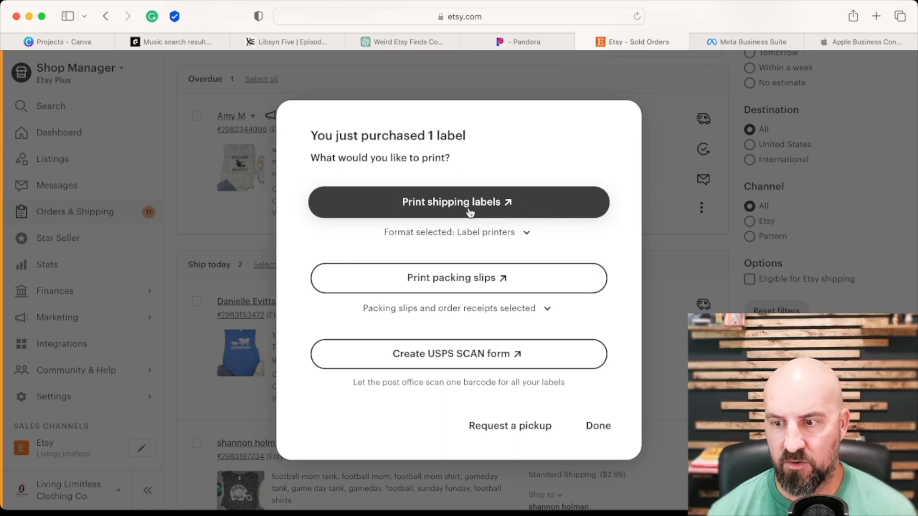
# Open the purchased USPS Ground Advantage label, then the packing slips, for printing
pyautogui.click(458, 201)
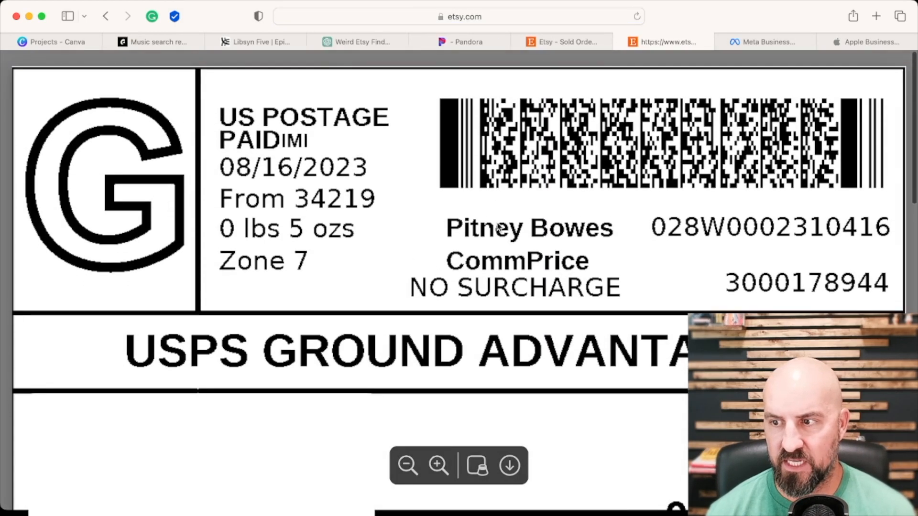
pyautogui.click(561, 41)
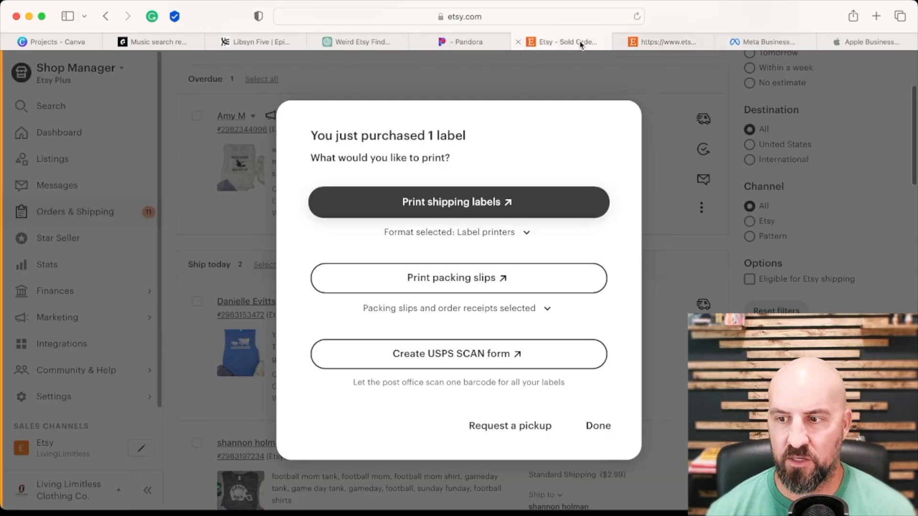
pyautogui.moveTo(459, 278)
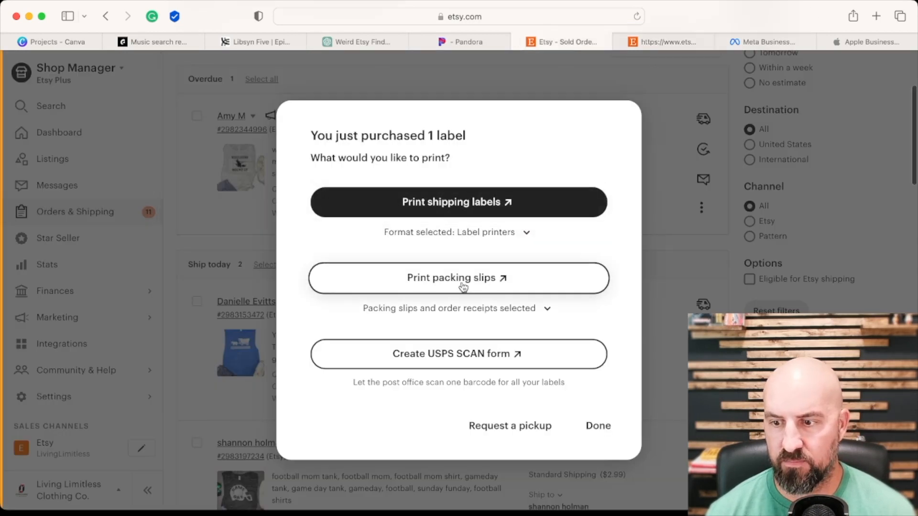
pyautogui.click(459, 277)
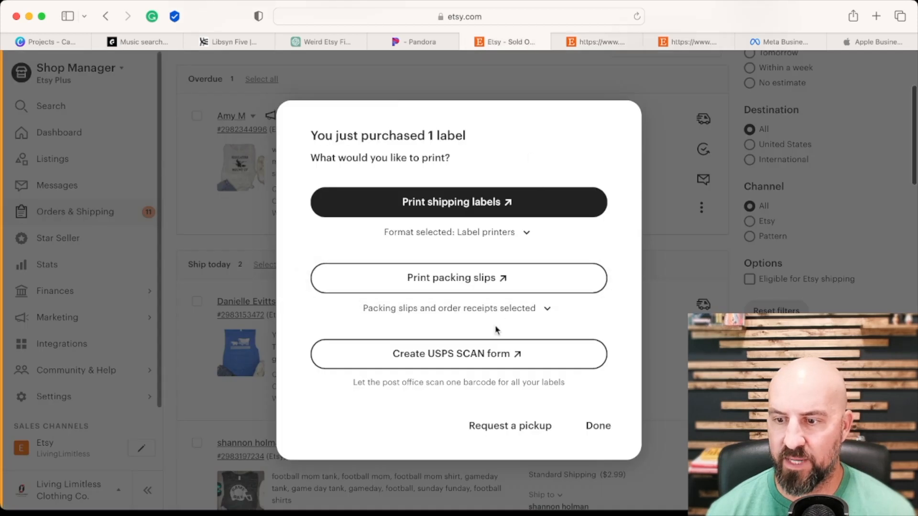
# Expand the included documents and scroll packing slip options showing LIMITLESS20 coupon and thank-you note
pyautogui.click(451, 308)
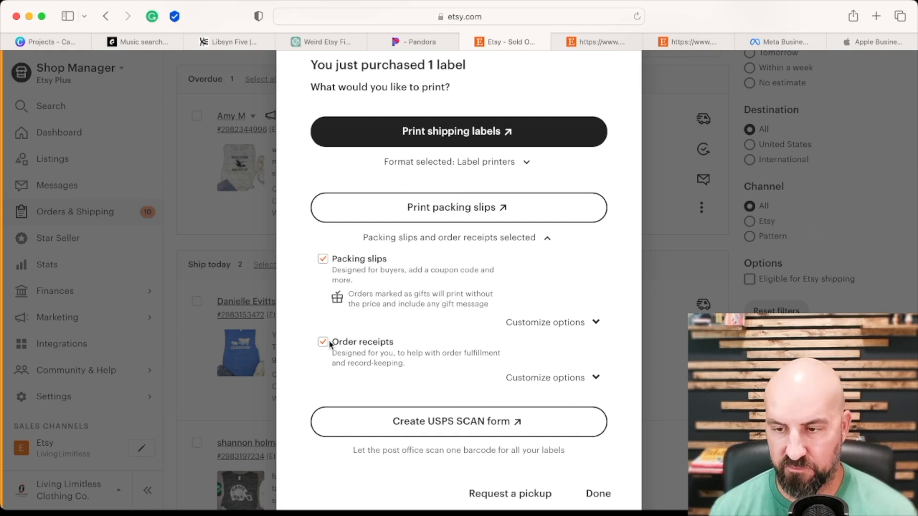
pyautogui.click(545, 321)
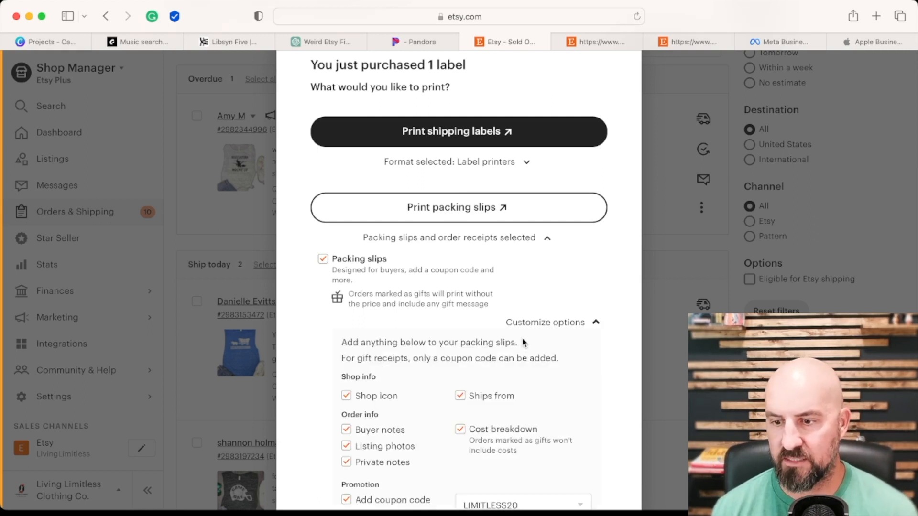
pyautogui.scroll(-3)
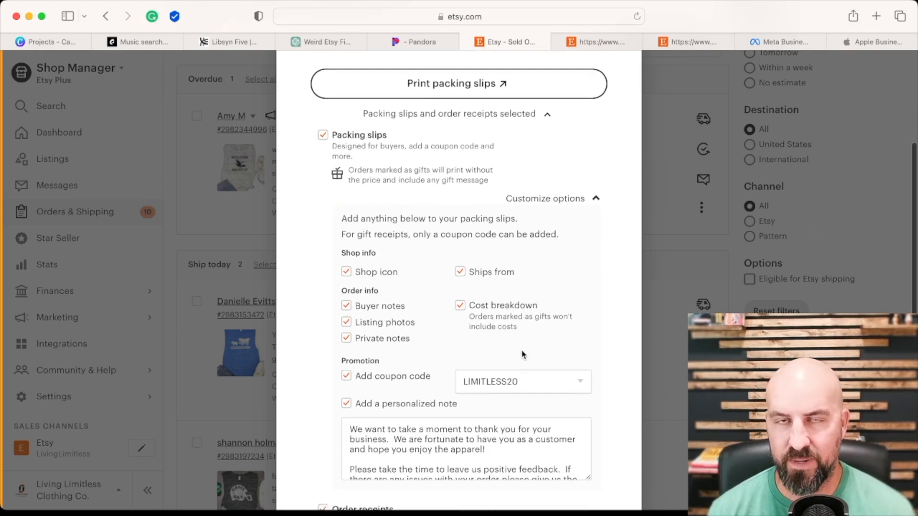
pyautogui.scroll(-3)
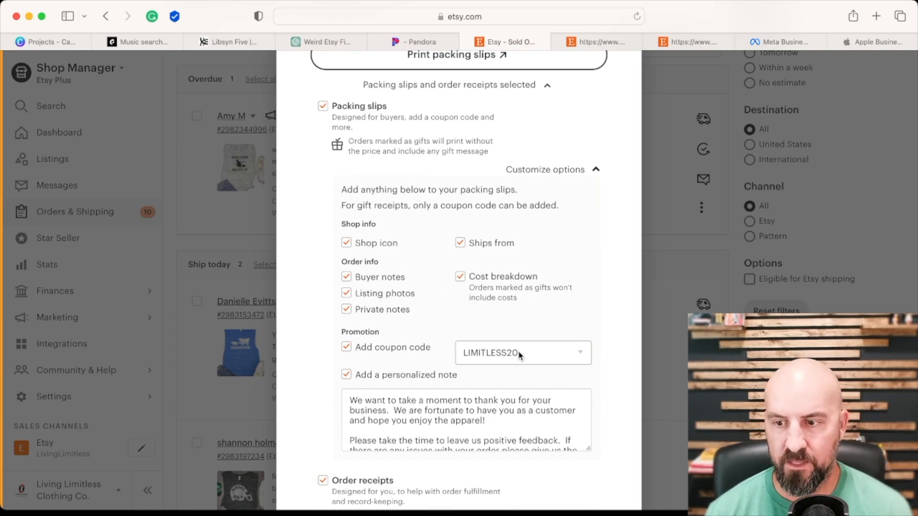
pyautogui.moveTo(403, 221)
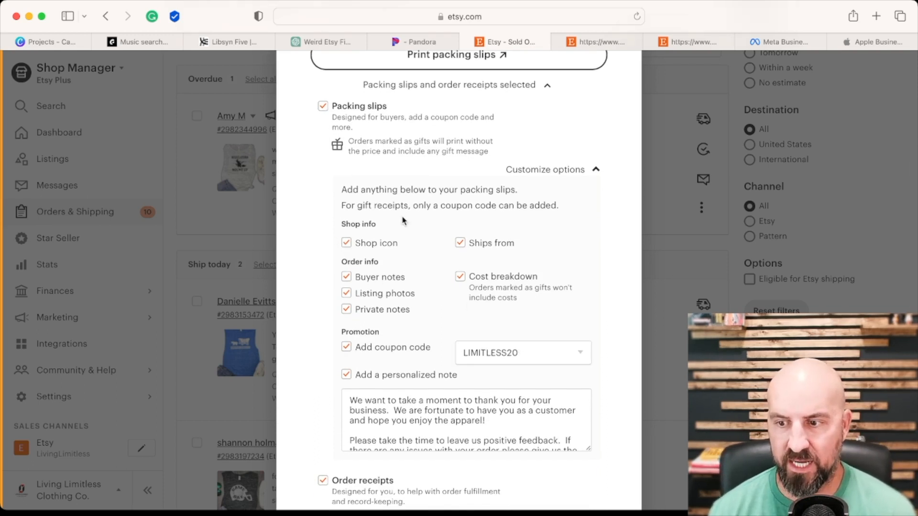
pyautogui.scroll(-3)
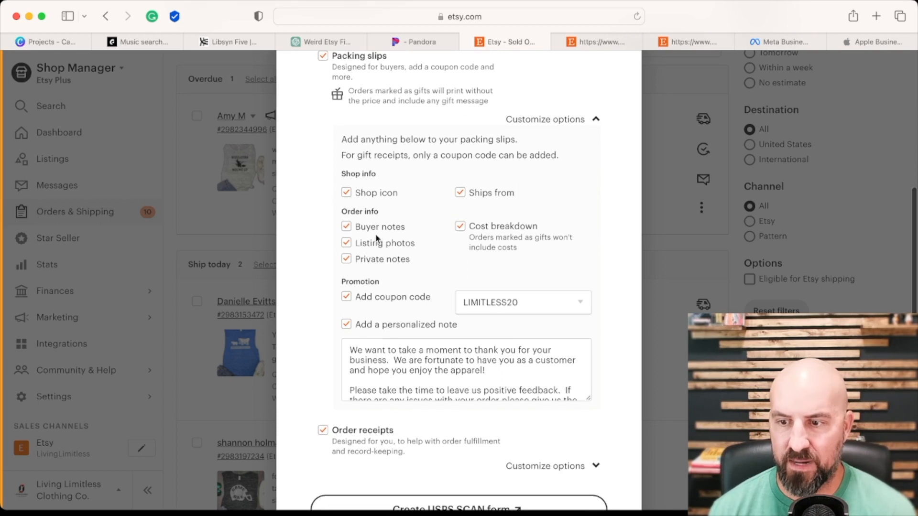
pyautogui.moveTo(361, 268)
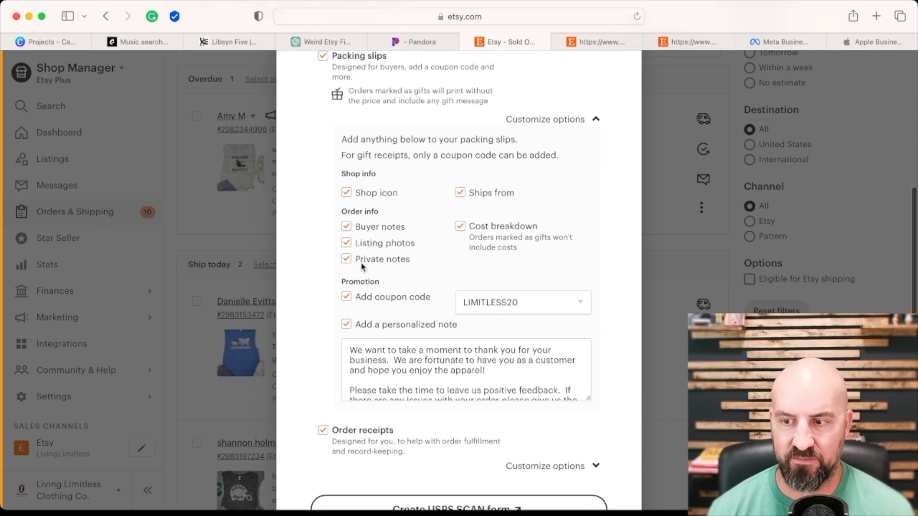
pyautogui.scroll(-3)
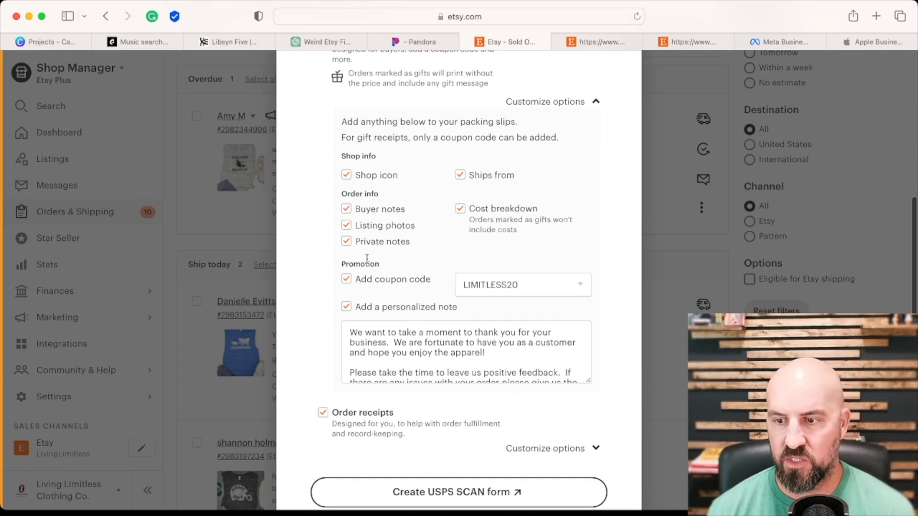
pyautogui.moveTo(433, 285)
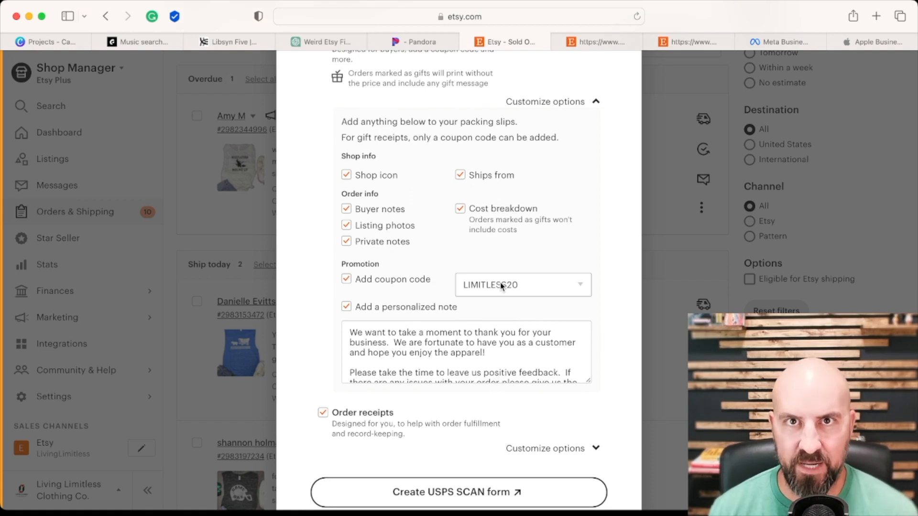
pyautogui.moveTo(451, 219)
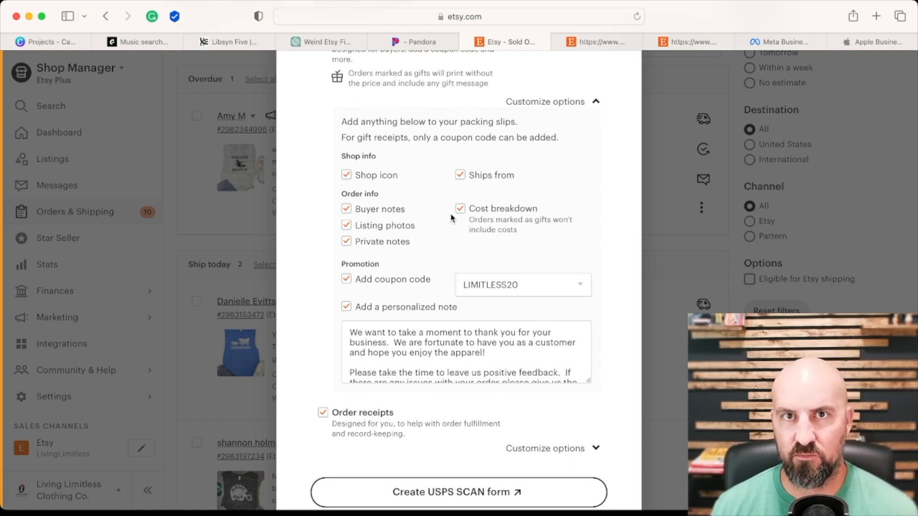
pyautogui.scroll(-3)
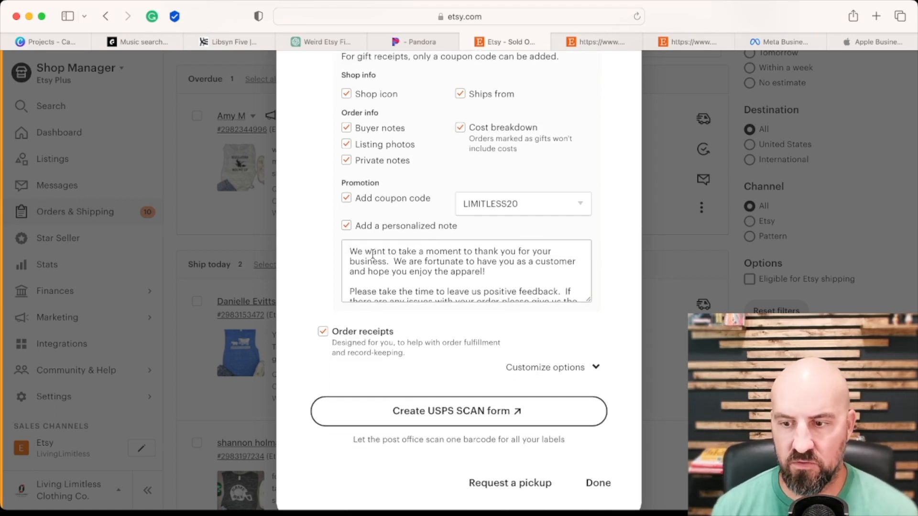
pyautogui.scroll(-3)
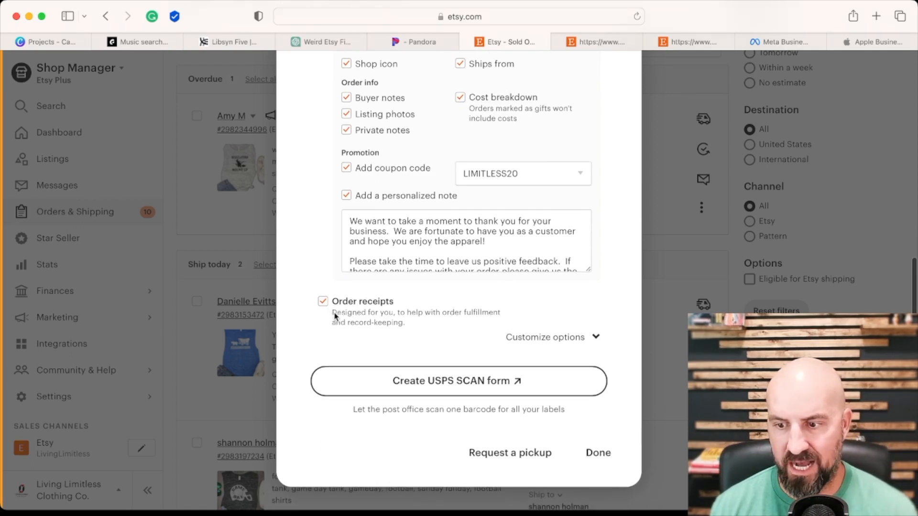
pyautogui.moveTo(574, 427)
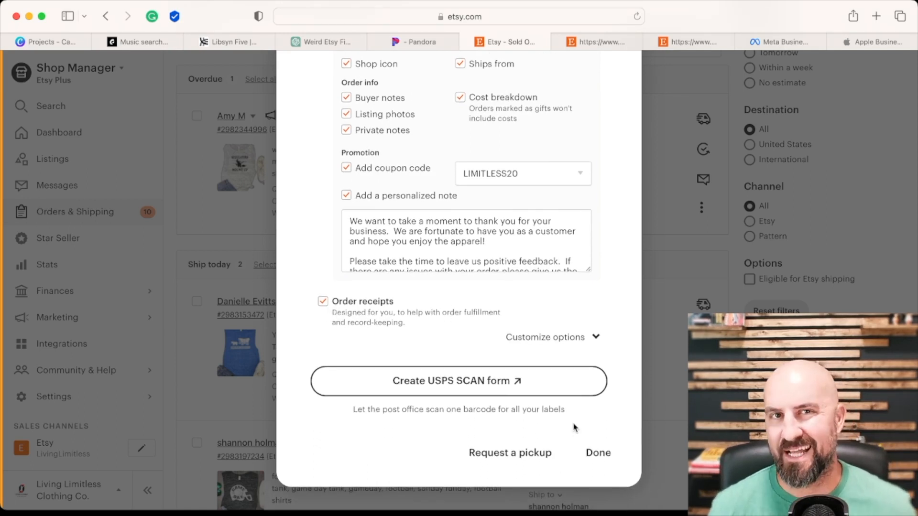